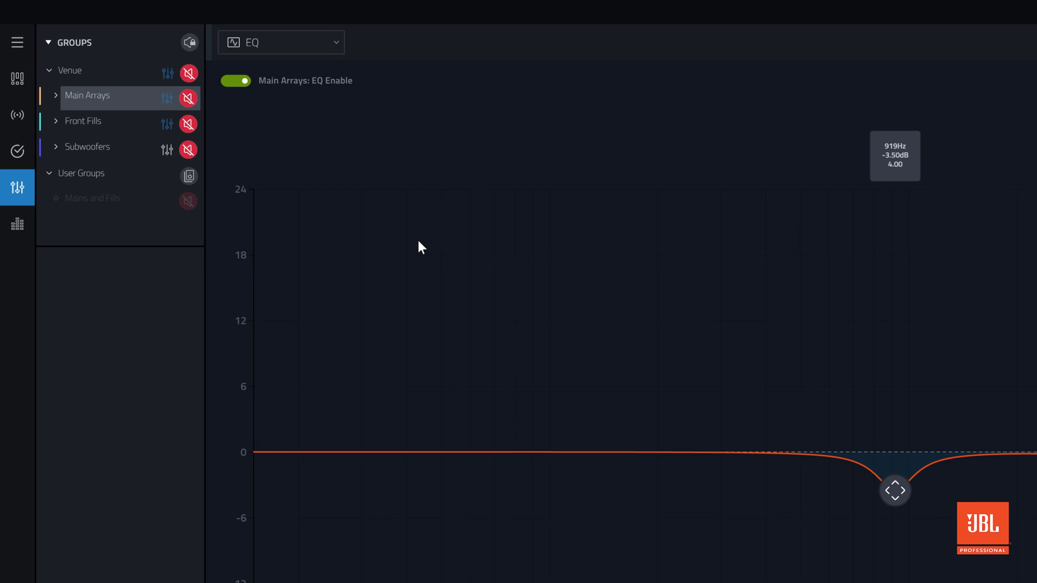
- Switch to Show Mode so the Output Meters view lists mains, front fills and subwoofers
{"action": "left_click", "coordinate": [18, 226]}
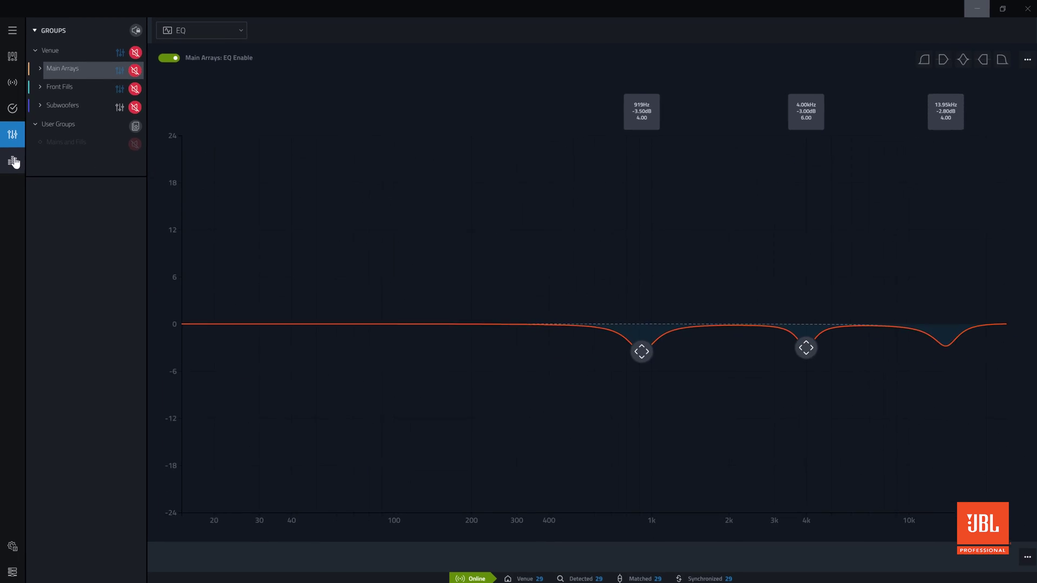
{"action": "left_click", "coordinate": [12, 159]}
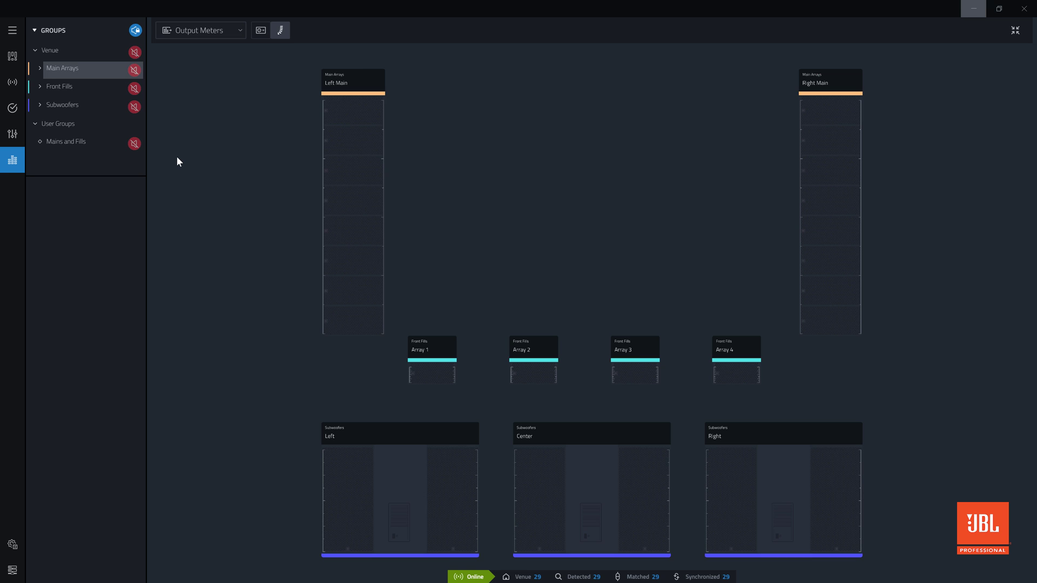
{"action": "mouse_move", "coordinate": [183, 158]}
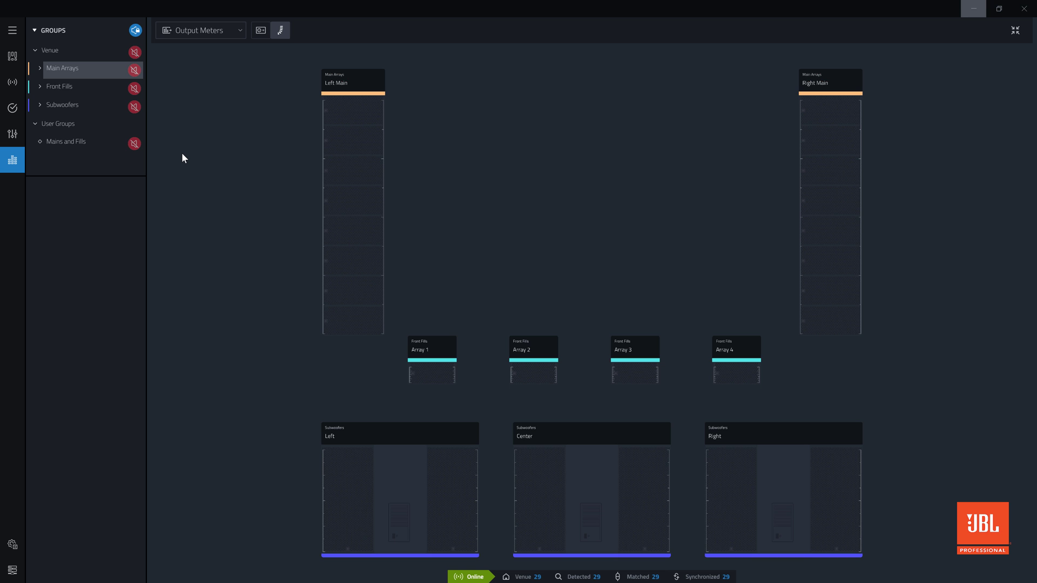
{"action": "mouse_move", "coordinate": [189, 142]}
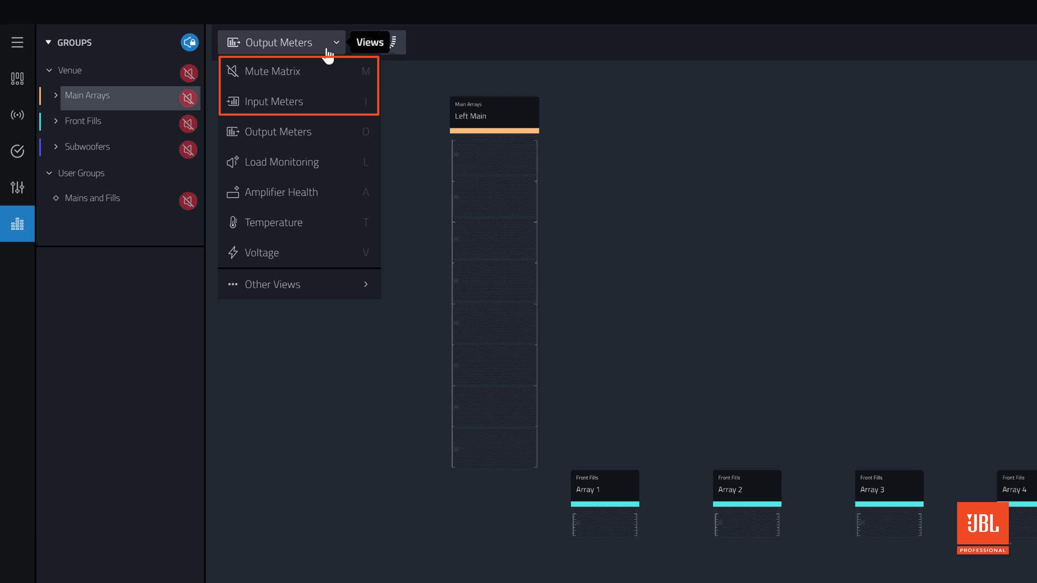
{"action": "mouse_move", "coordinate": [325, 55]}
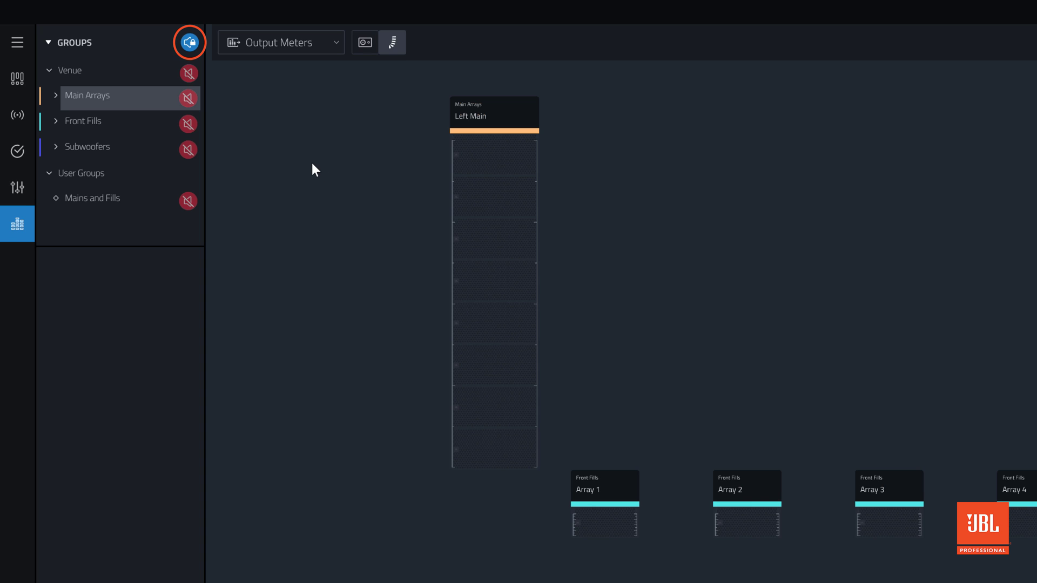
{"action": "mouse_move", "coordinate": [189, 42]}
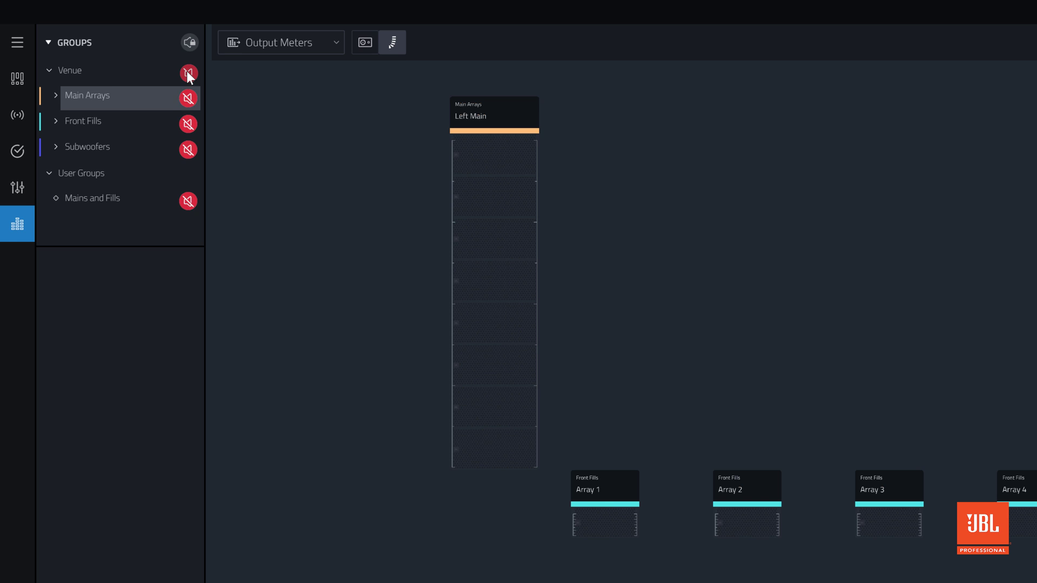
- Unmute all venue groups, then switch the monitoring view to Load Monitoring
{"action": "left_click", "coordinate": [188, 70]}
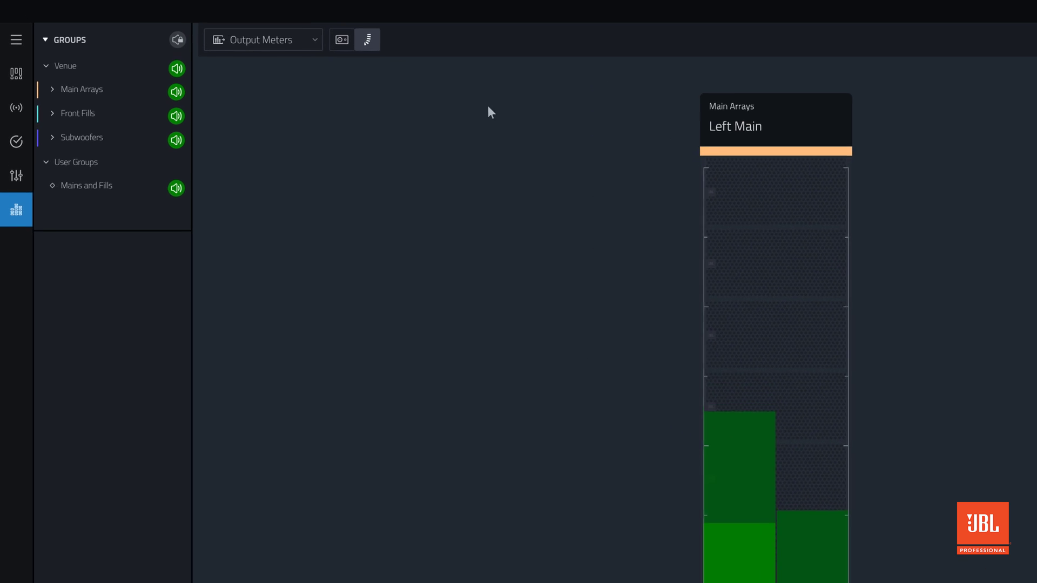
{"action": "left_click", "coordinate": [365, 42]}
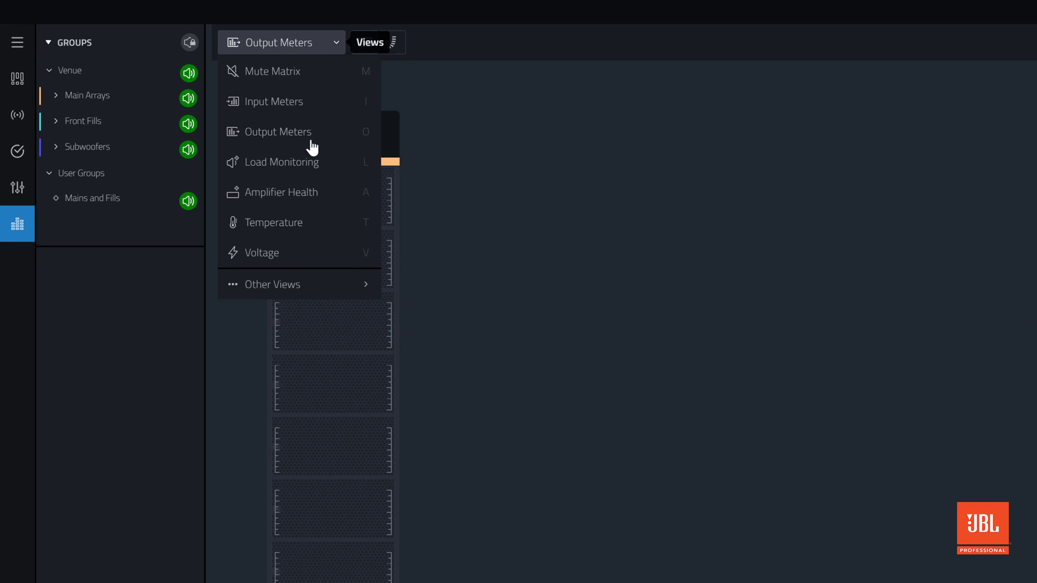
{"action": "left_click", "coordinate": [282, 162]}
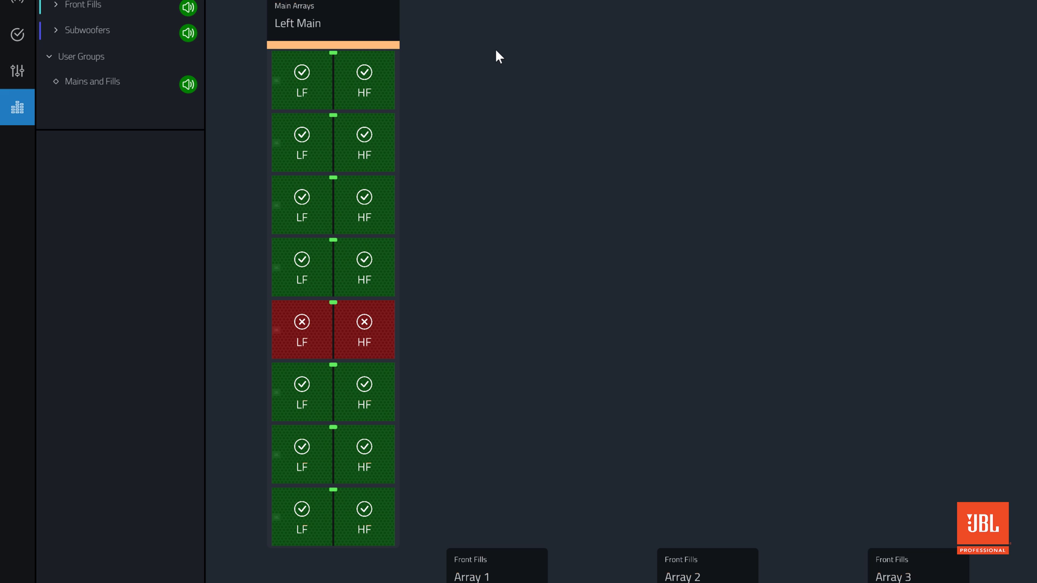
- Scroll through the per-cabinet LF/HF load checks for Left Main
{"action": "scroll", "scroll_direction": "up", "scroll_amount": 3}
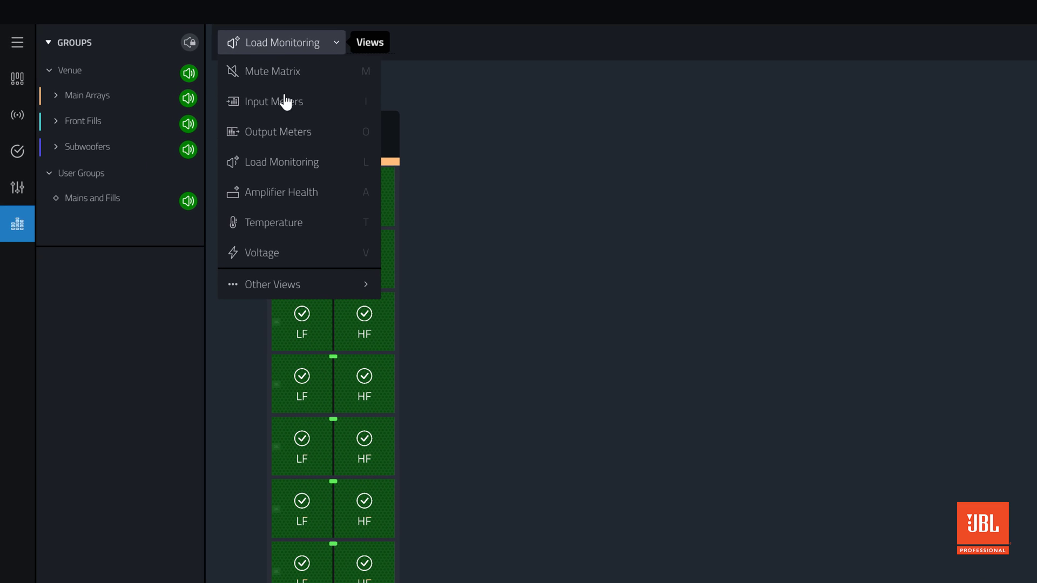
- Review Amplifier Health, then the Temperature view with per-cabinet readings around 34–40 %
{"action": "left_click", "coordinate": [281, 192]}
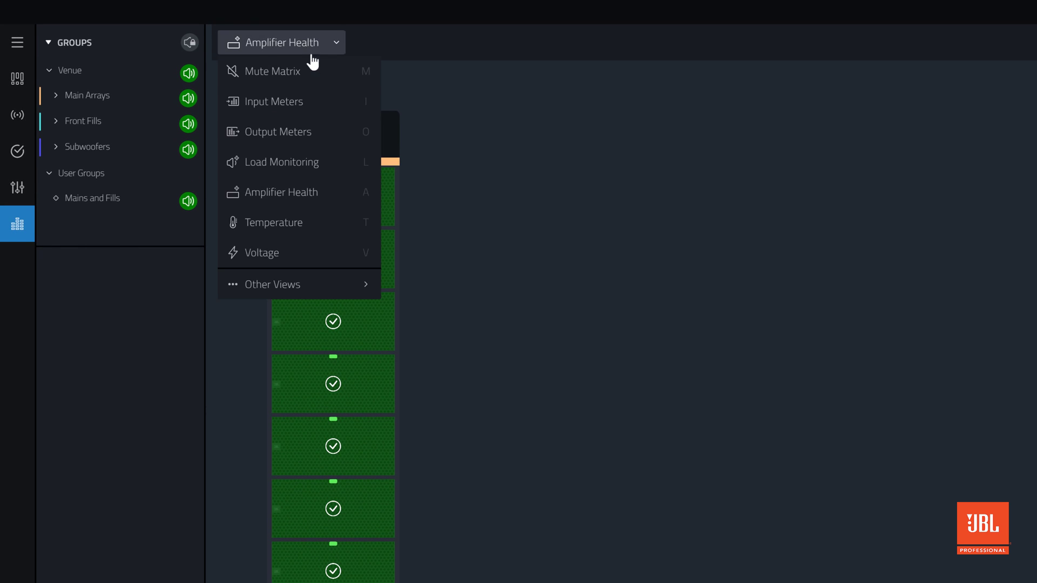
{"action": "left_click", "coordinate": [271, 222]}
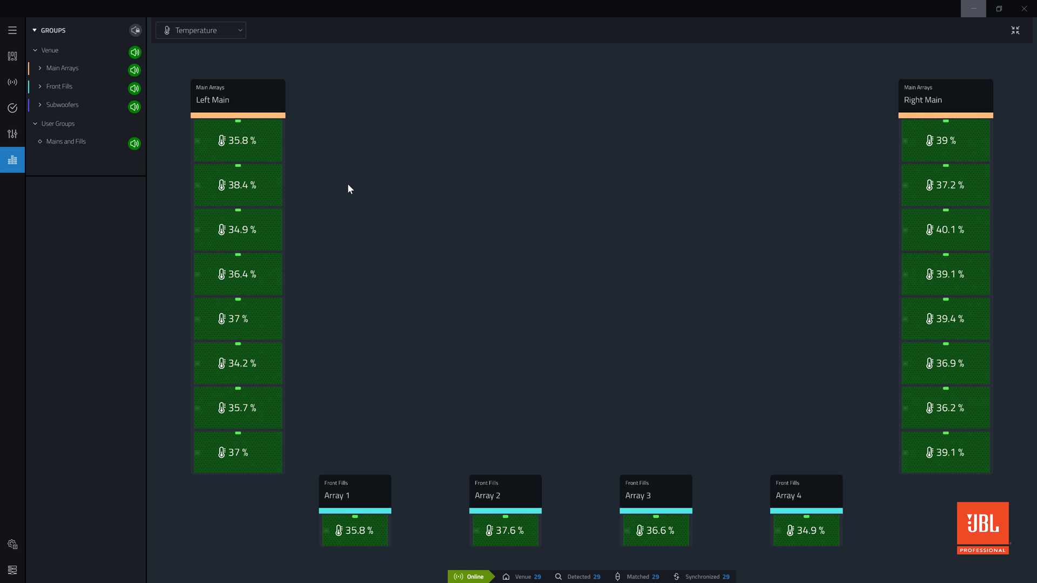
{"action": "left_click", "coordinate": [201, 29]}
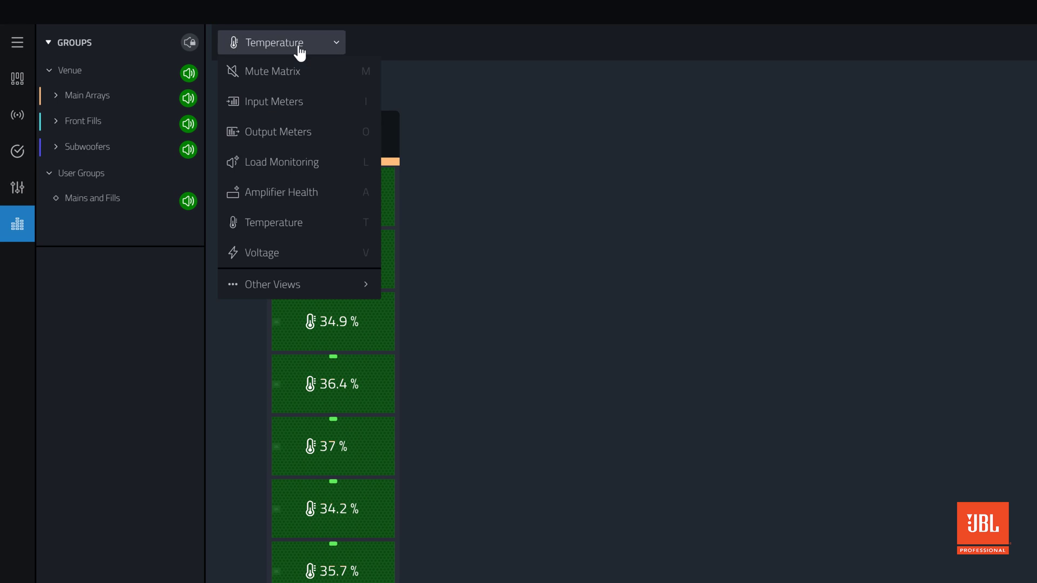
- Review the Voltage readings, then switch to the Mute Matrix with all LF/HF sections unmuted
{"action": "left_click", "coordinate": [262, 253]}
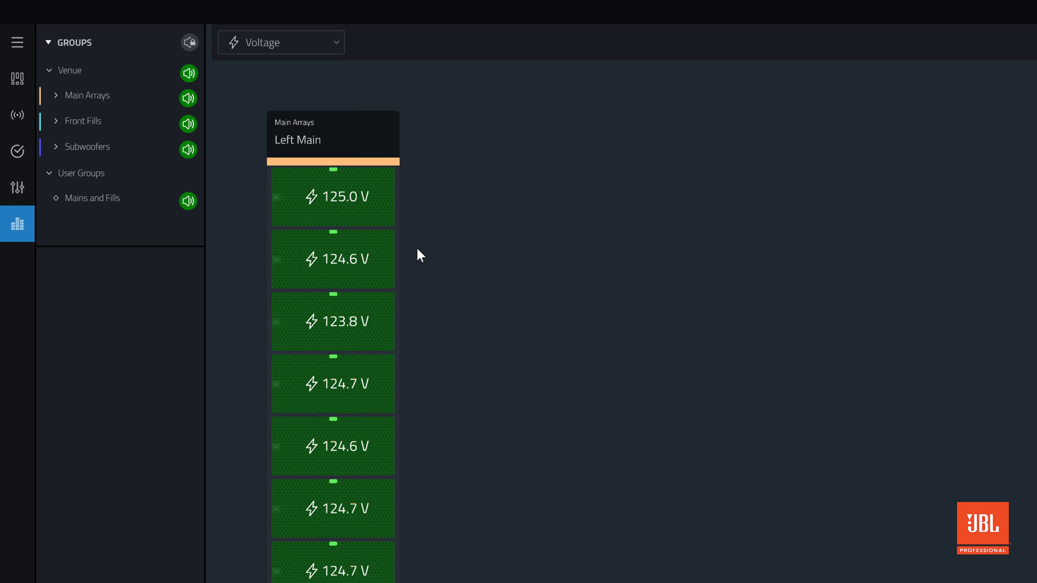
{"action": "scroll", "scroll_direction": "down", "scroll_amount": 3}
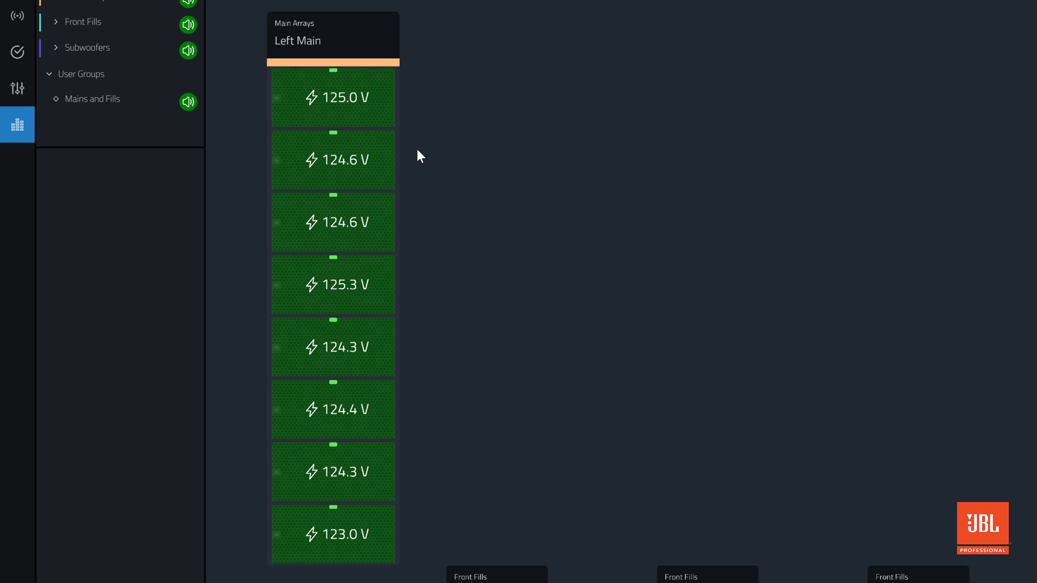
{"action": "left_click", "coordinate": [280, 42]}
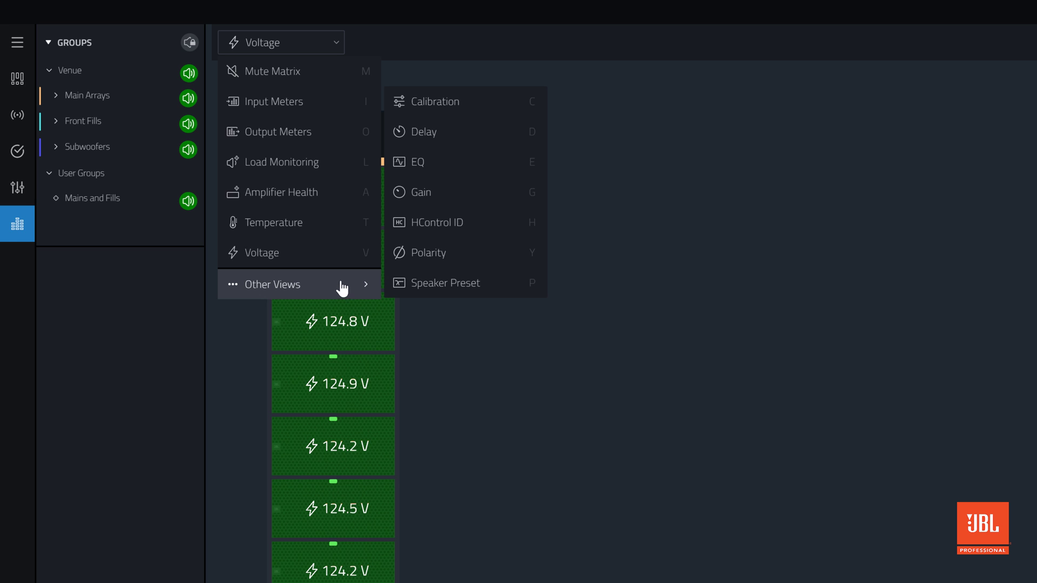
{"action": "left_click", "coordinate": [271, 70]}
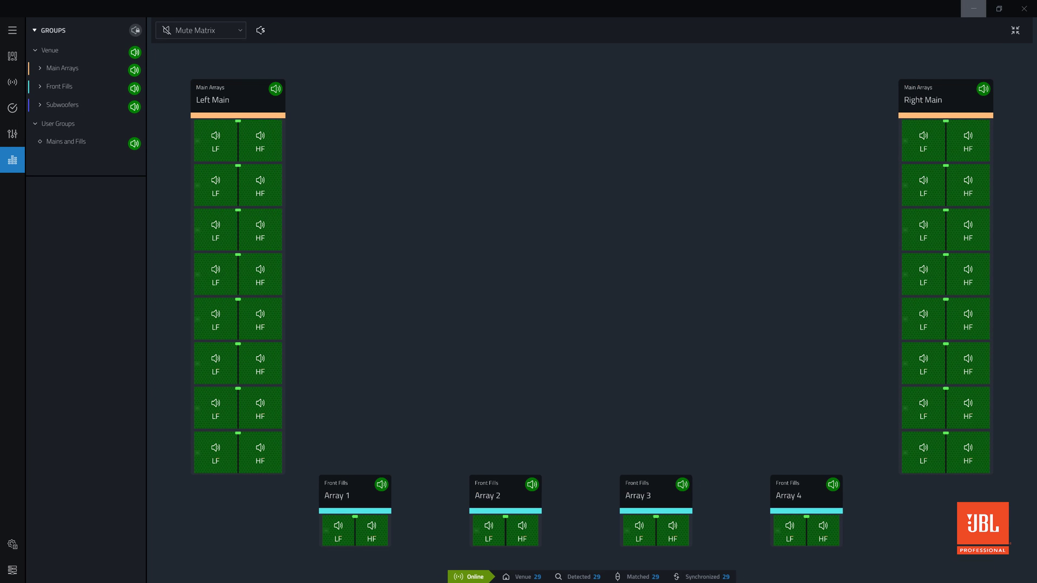